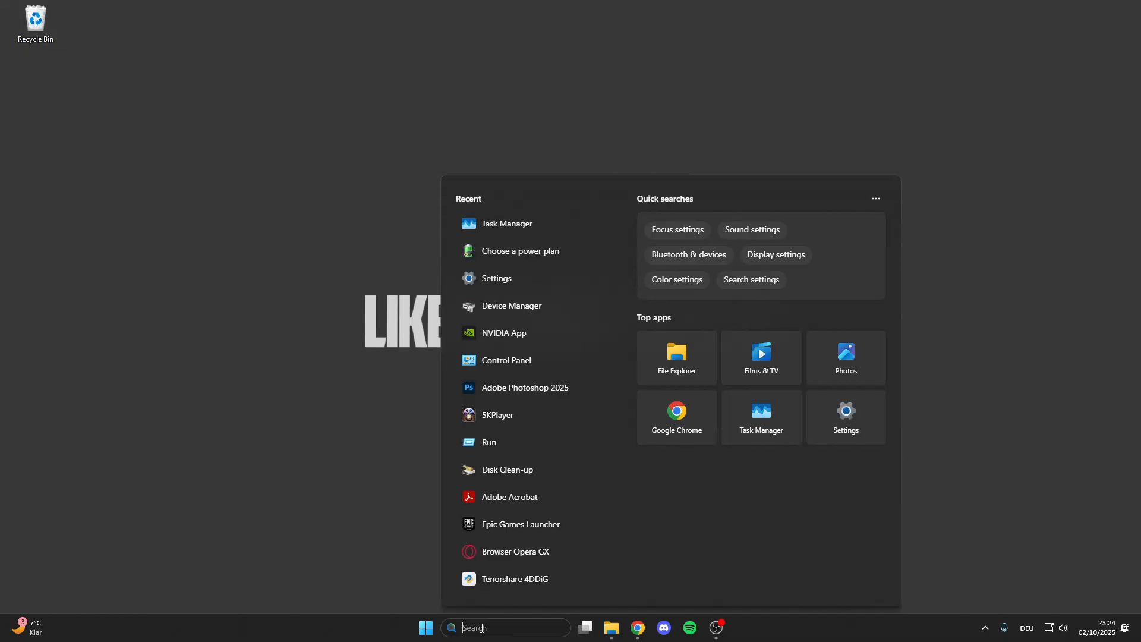
Step: Search for 'choose a power plan' and open the Control Panel power plan options
type("choose a power plan")
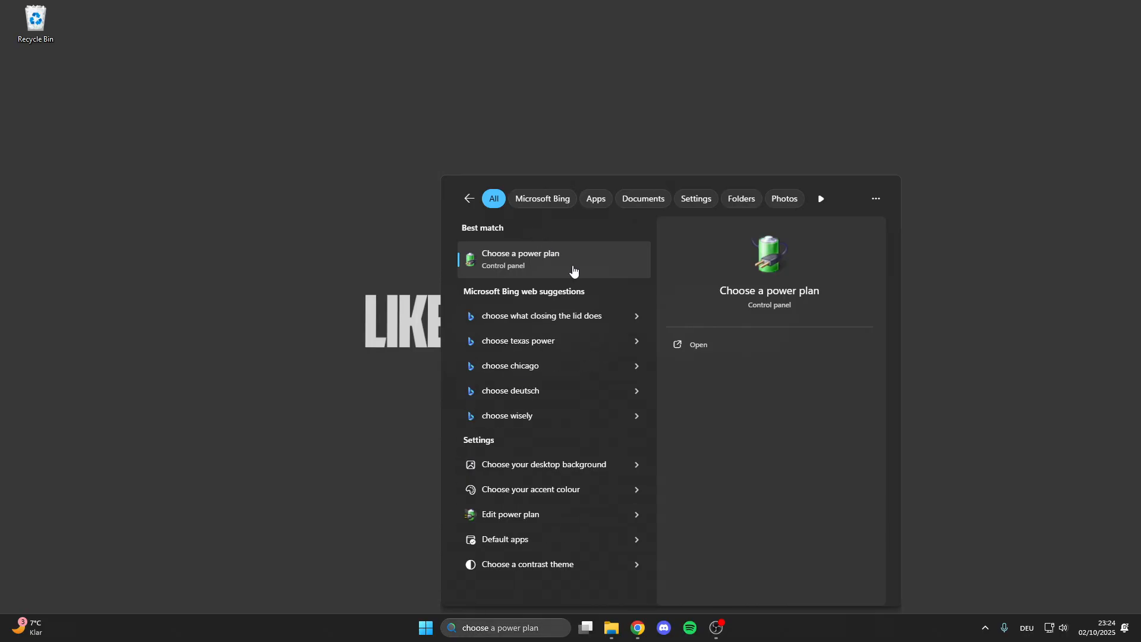
left_click(554, 259)
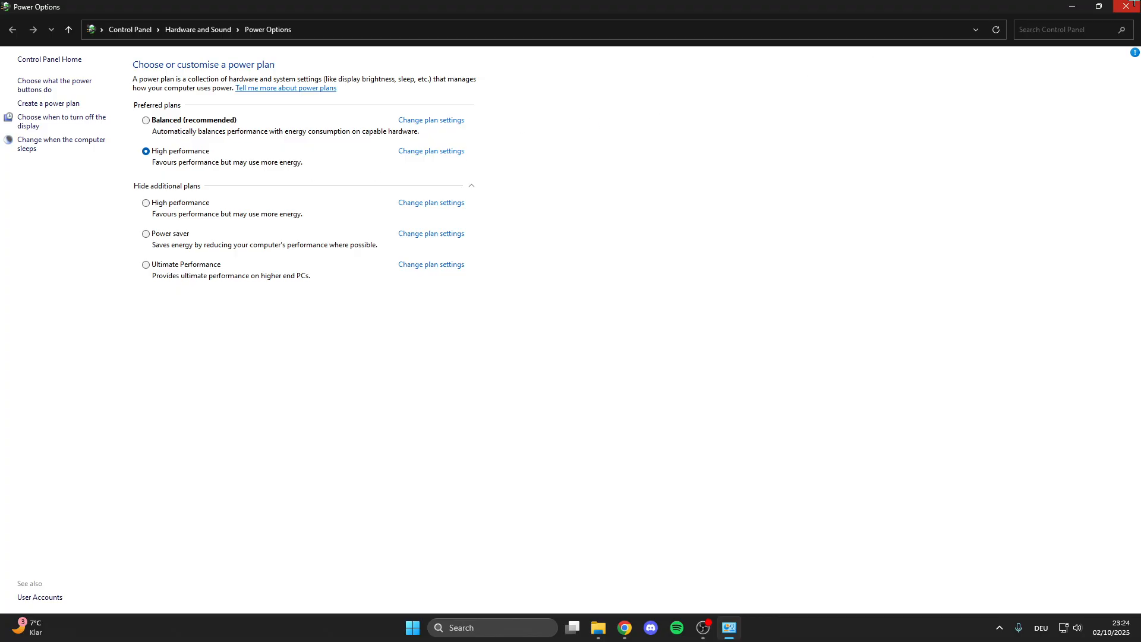
Step: Confirm Game Mode is on in Windows Settings' Gaming section, then close Settings
left_click(412, 626)
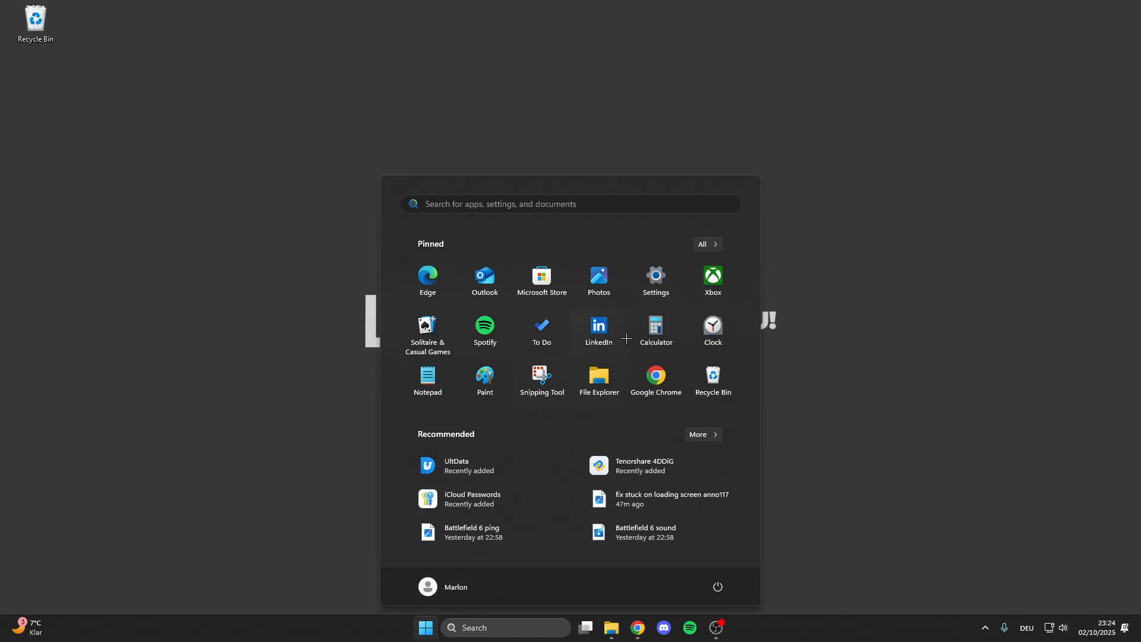
left_click(654, 276)
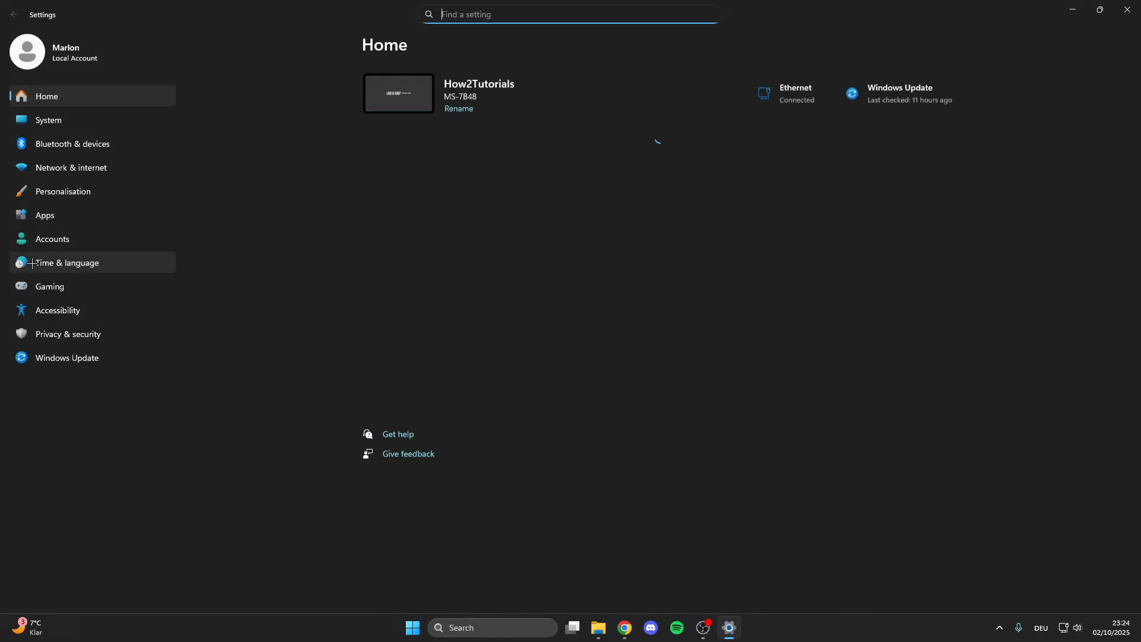
left_click(49, 286)
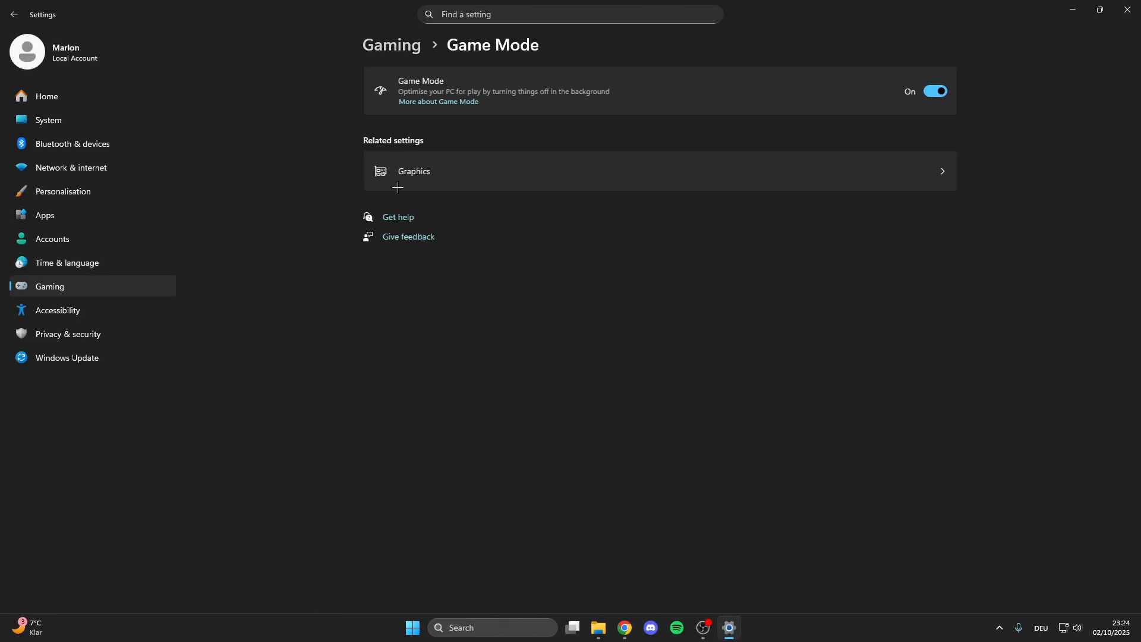
mouse_move(1030, 88)
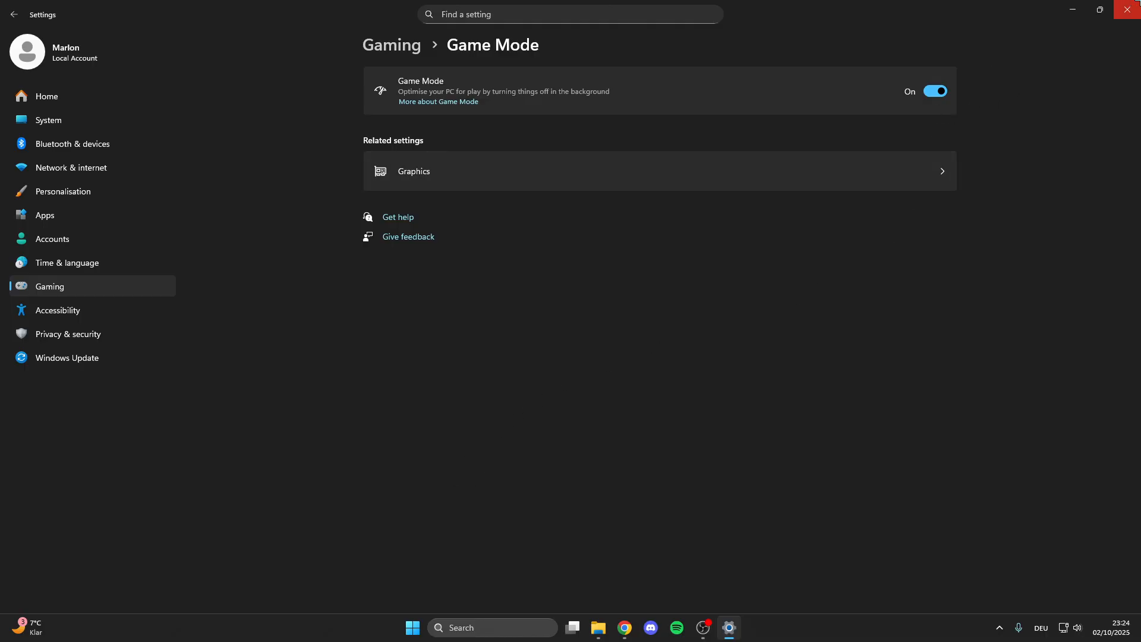
left_click(1127, 10)
type("nvid")
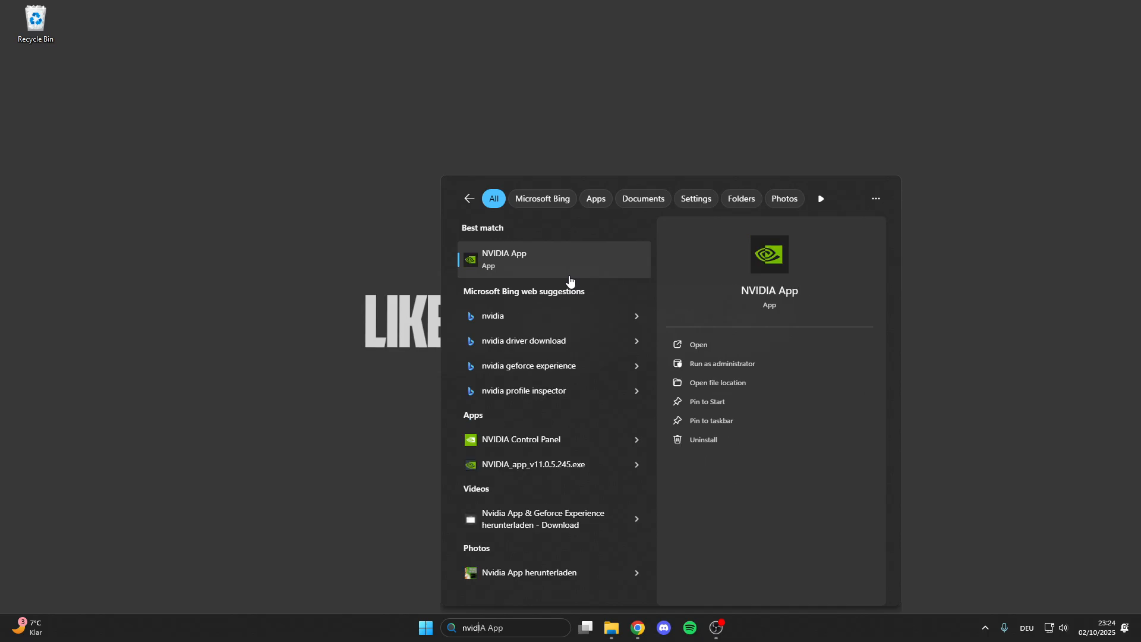
Step: Launch the NVIDIA app and view its Drivers page
left_click(553, 259)
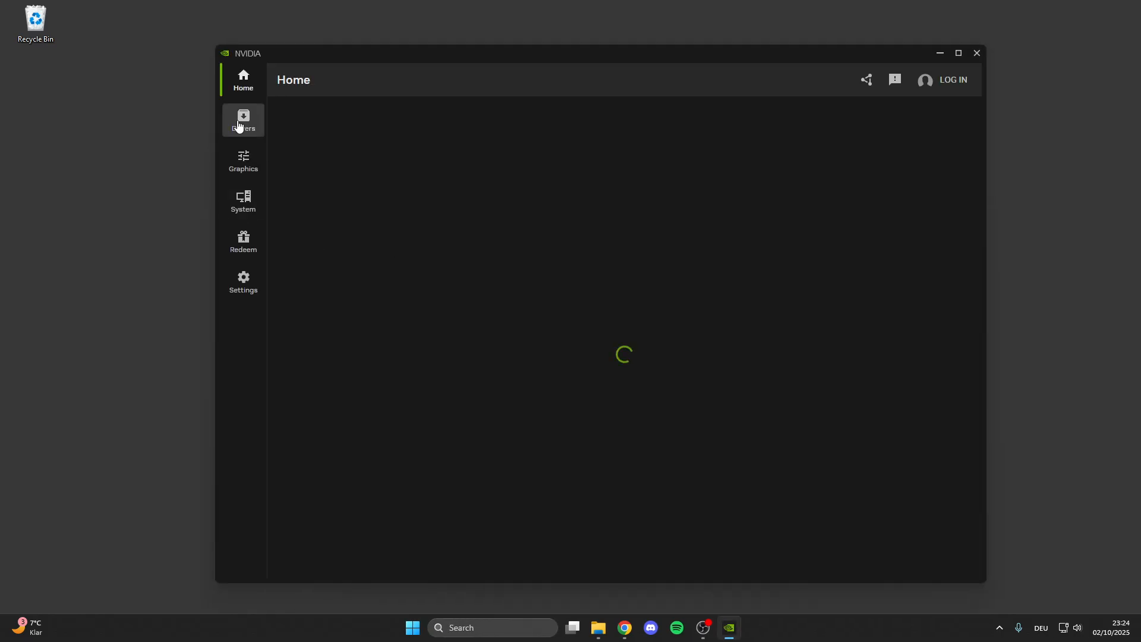
left_click(243, 121)
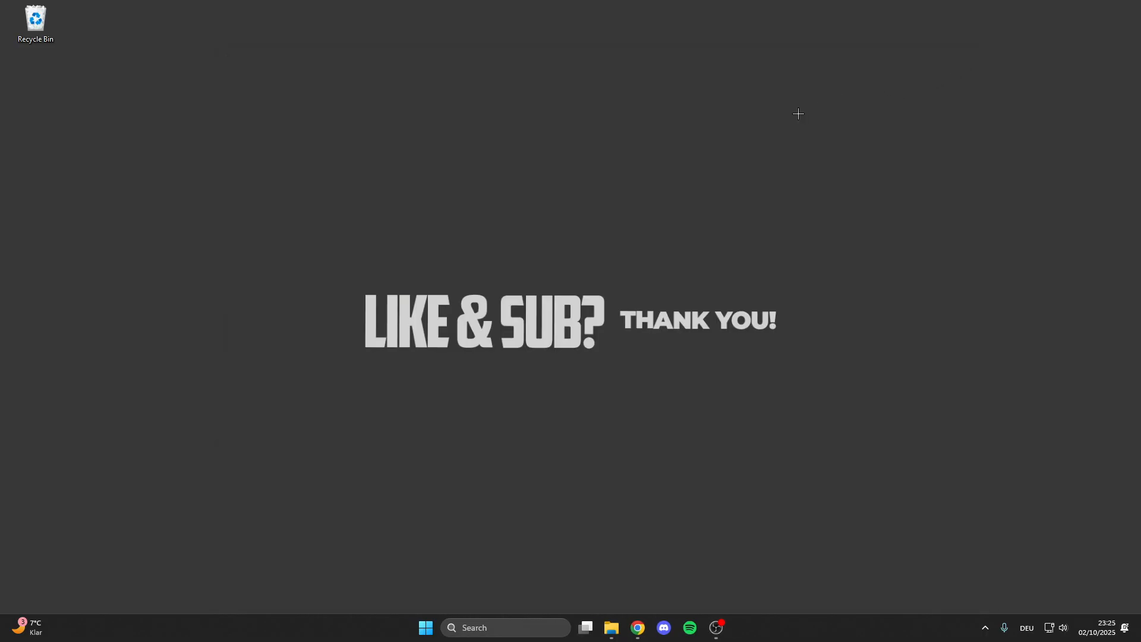
mouse_move(663, 137)
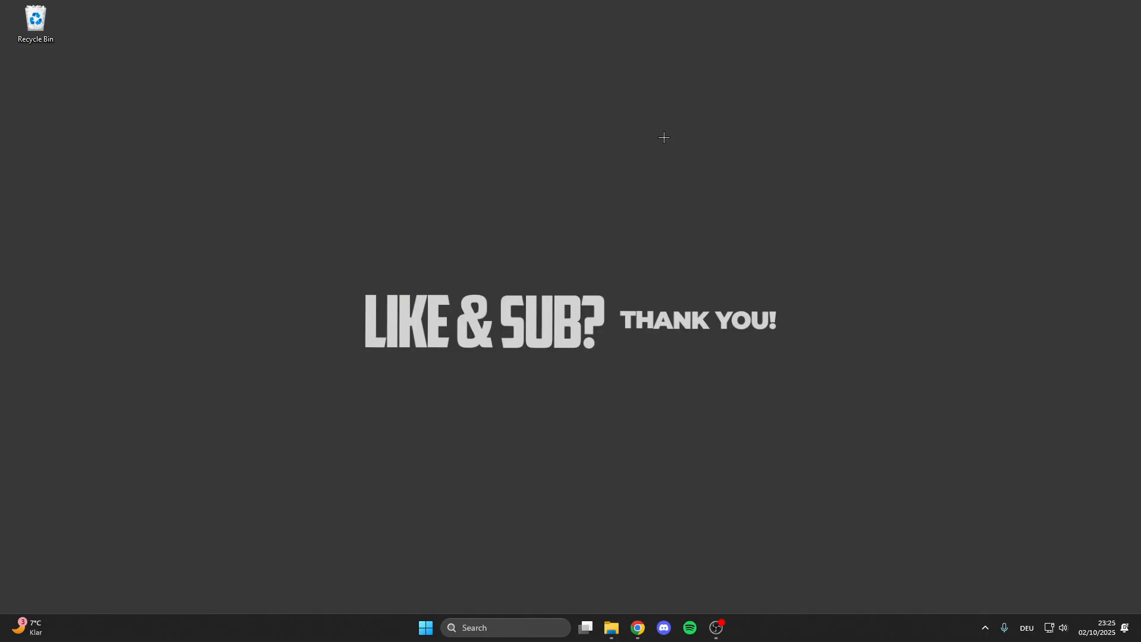
mouse_move(647, 129)
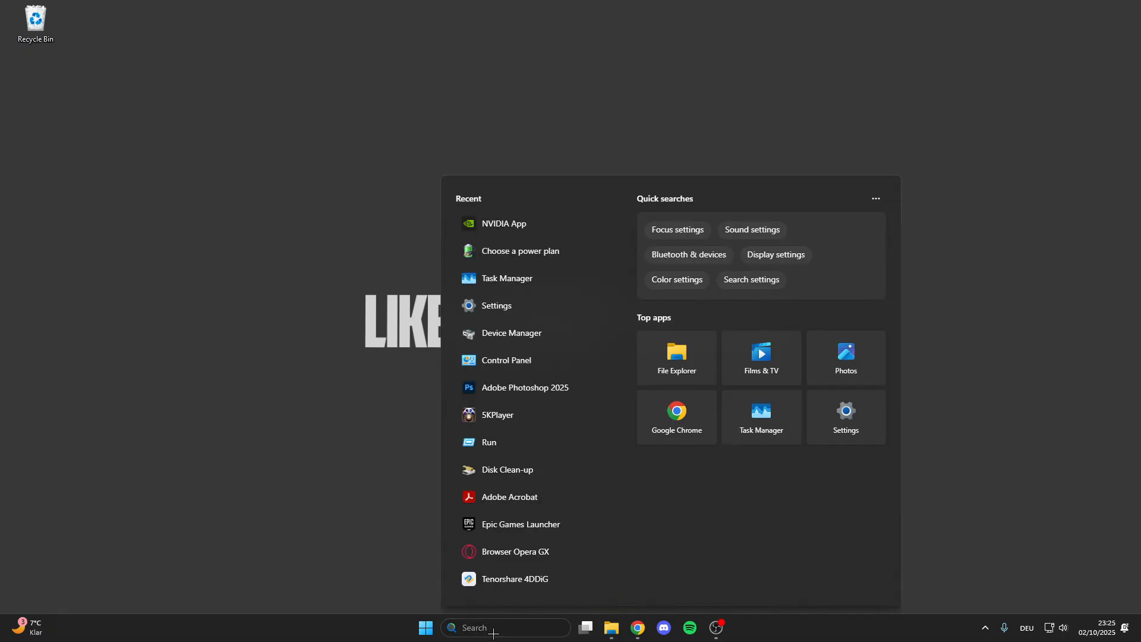
Step: Open Task Manager and bring up context menus for the chrome.exe and Discord.exe processes
type("task Manager")
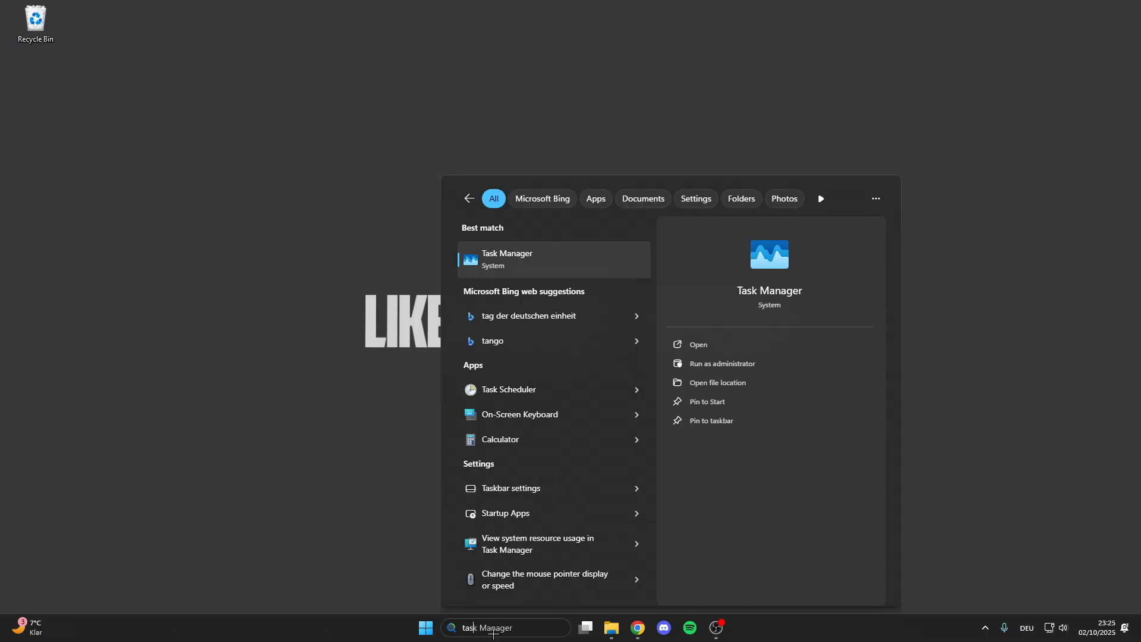
left_click(506, 260)
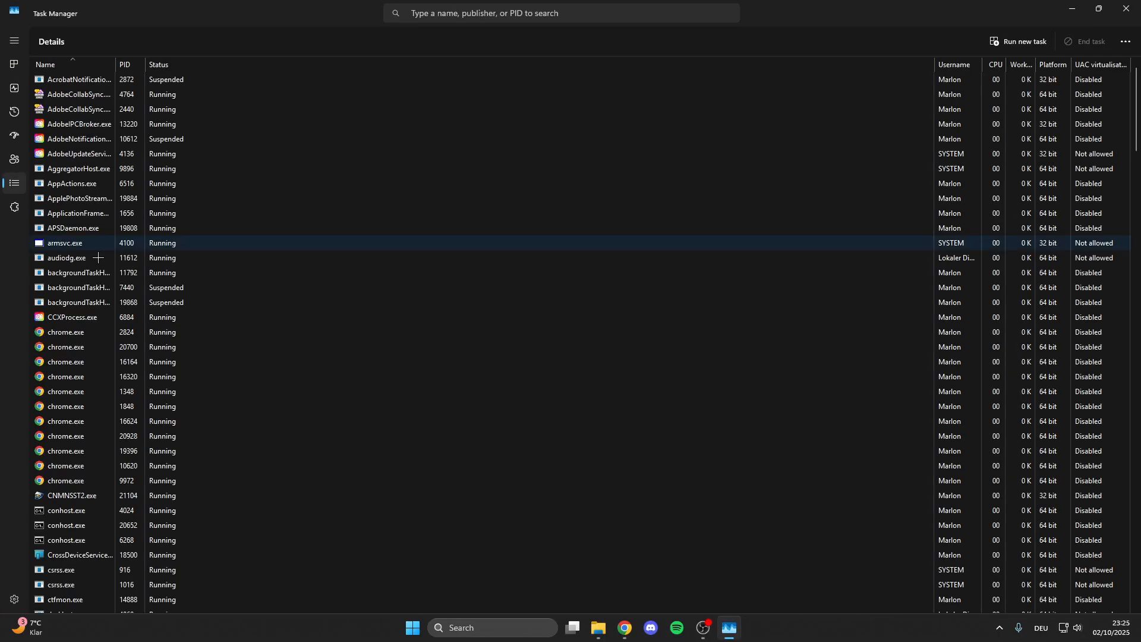
scroll("down", 3)
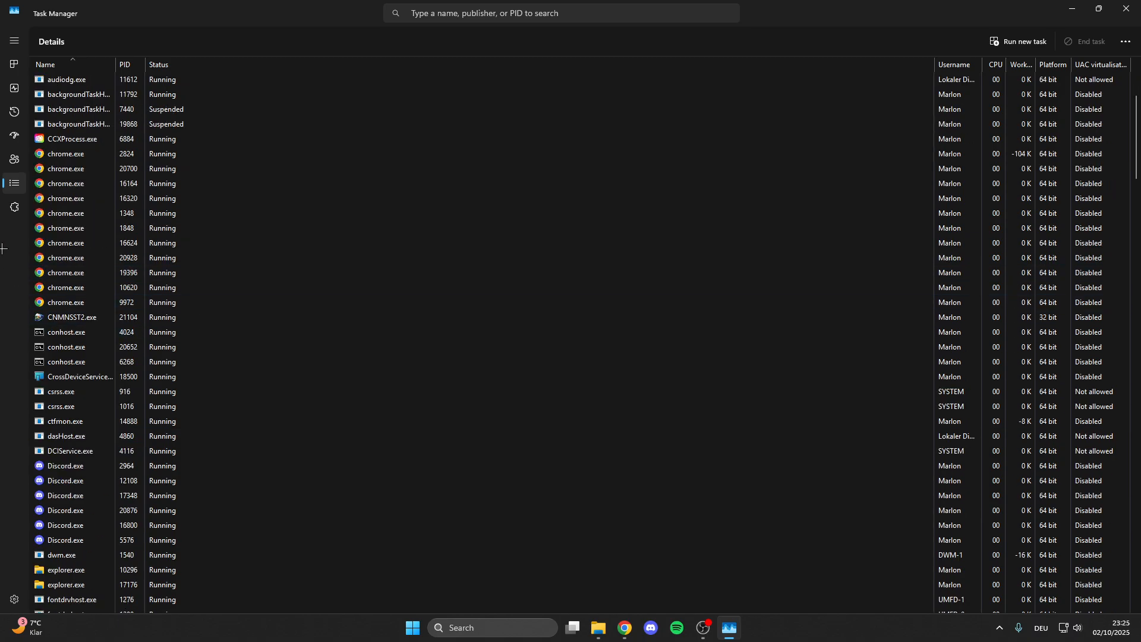
right_click(65, 213)
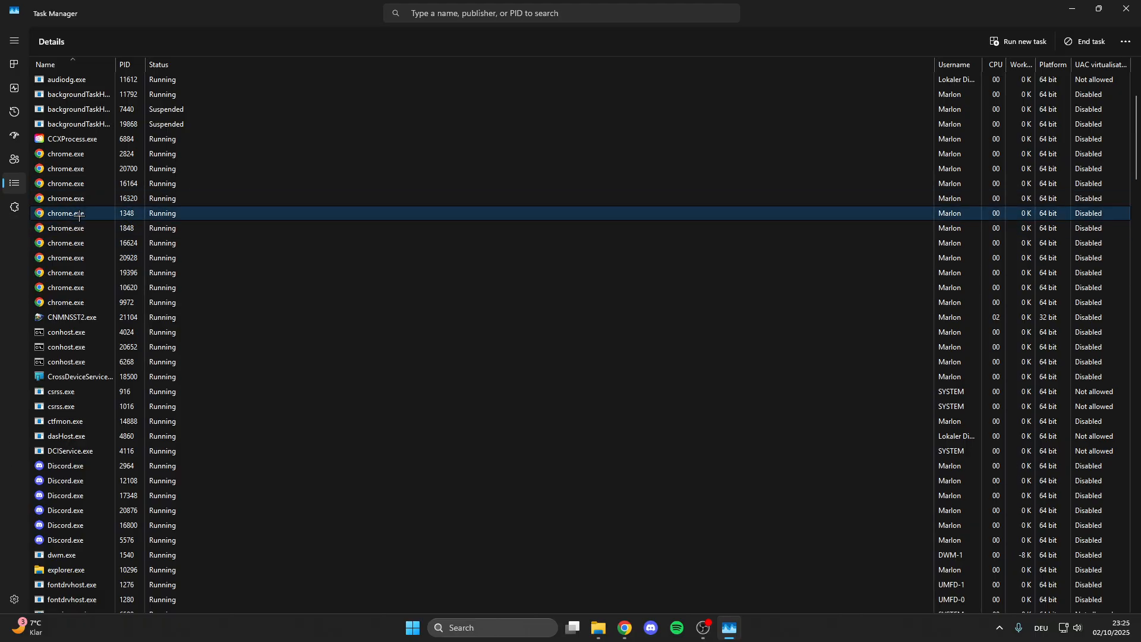
scroll("down", 3)
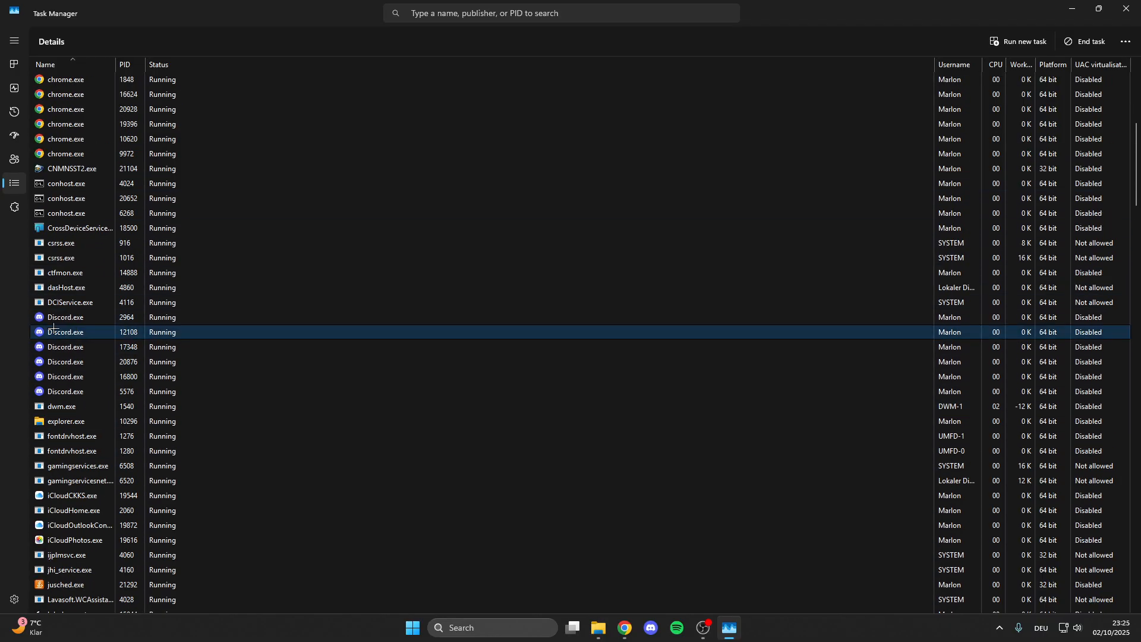
right_click(65, 332)
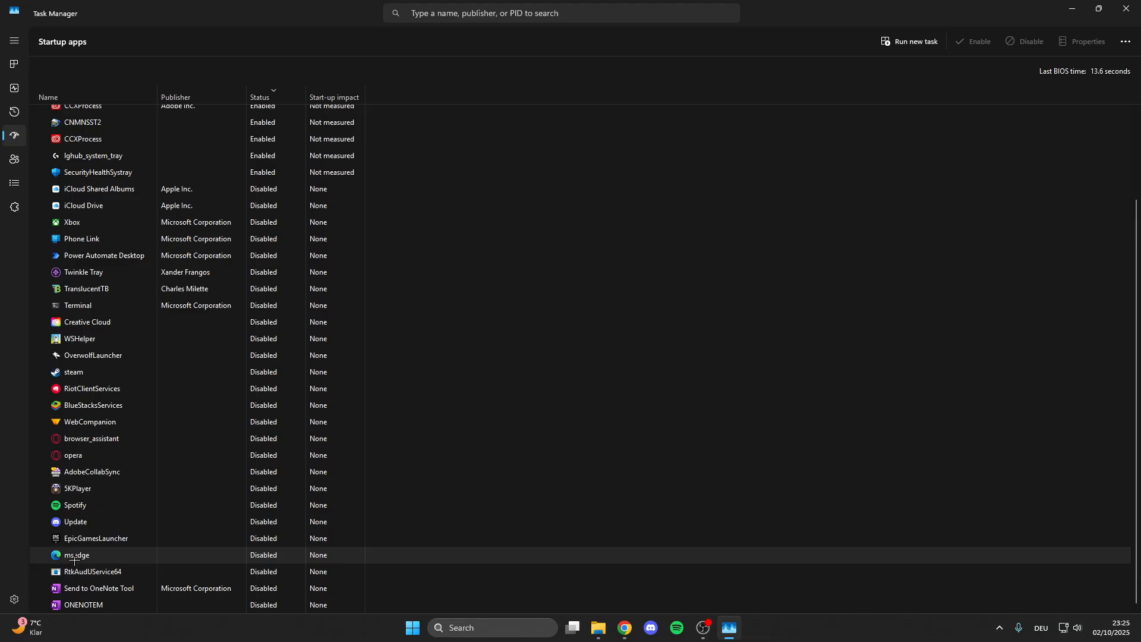
Step: Open the msedge startup entry's options to disable it
right_click(77, 554)
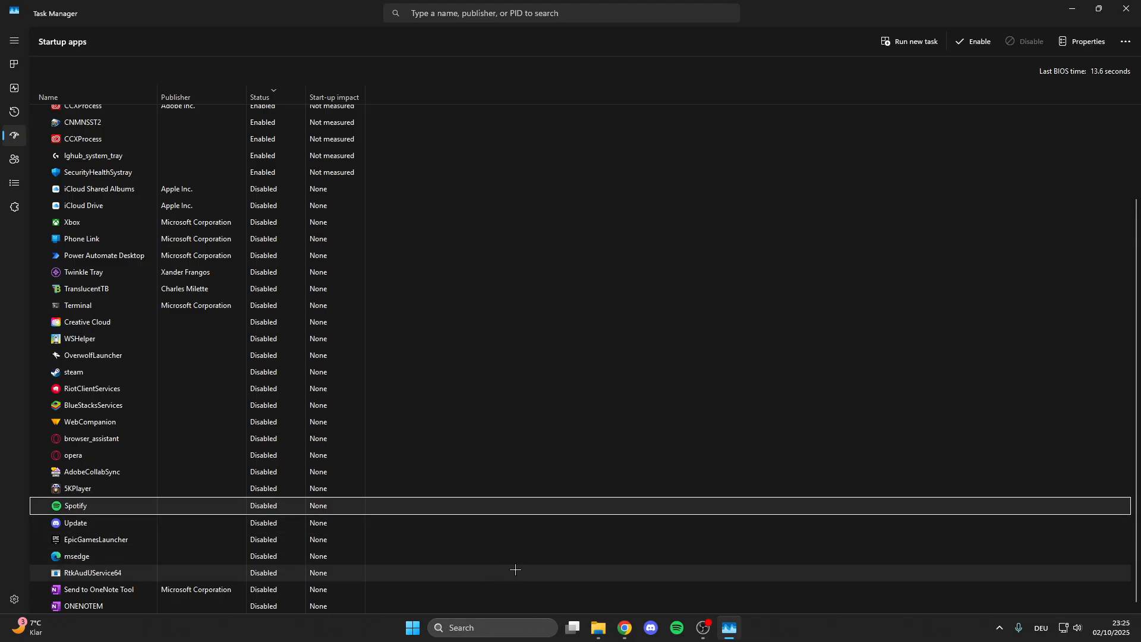
left_click(77, 555)
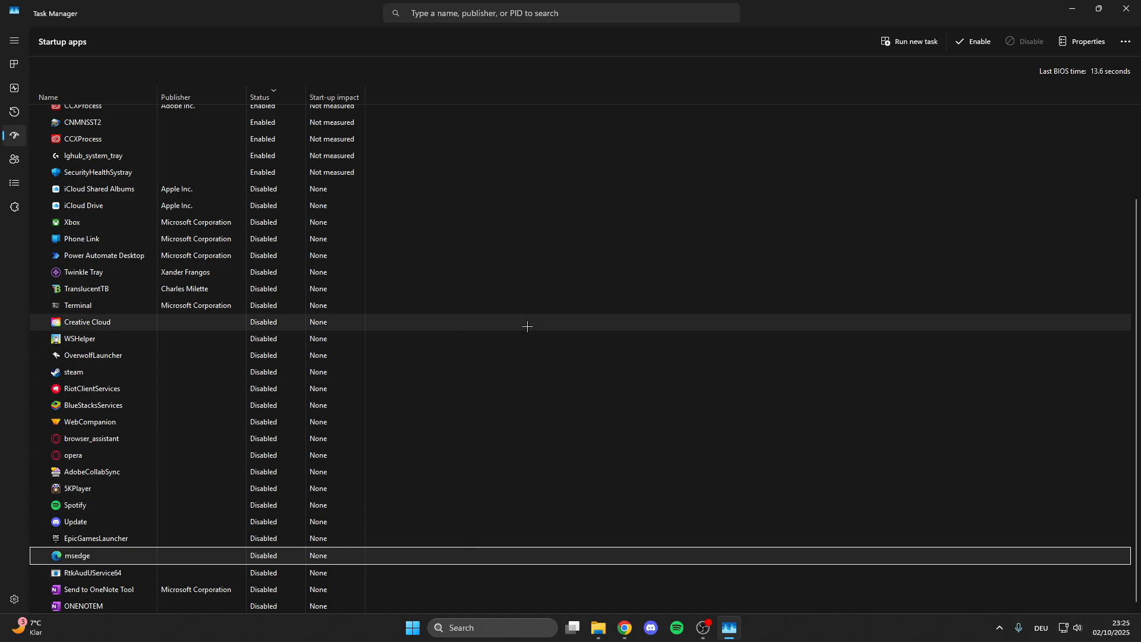